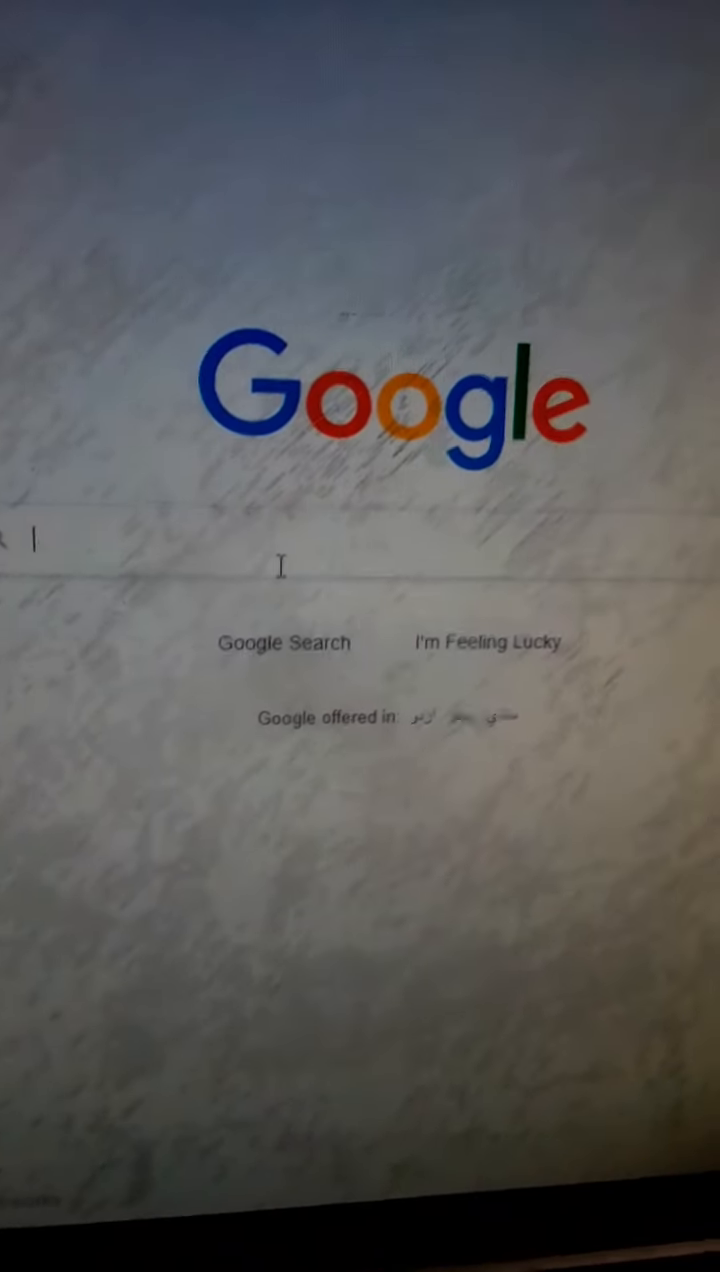
Run a Google search for 'windows 11' to reach the results page.
type("windows 11")
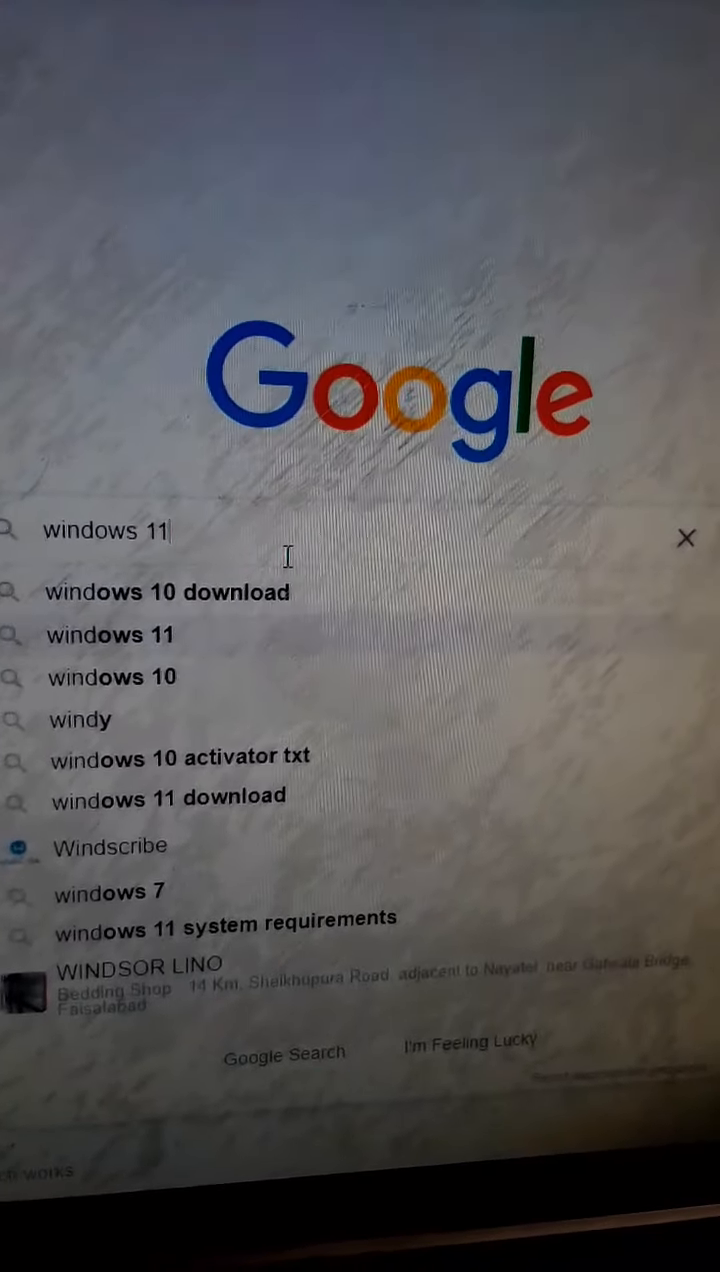
key("Enter")
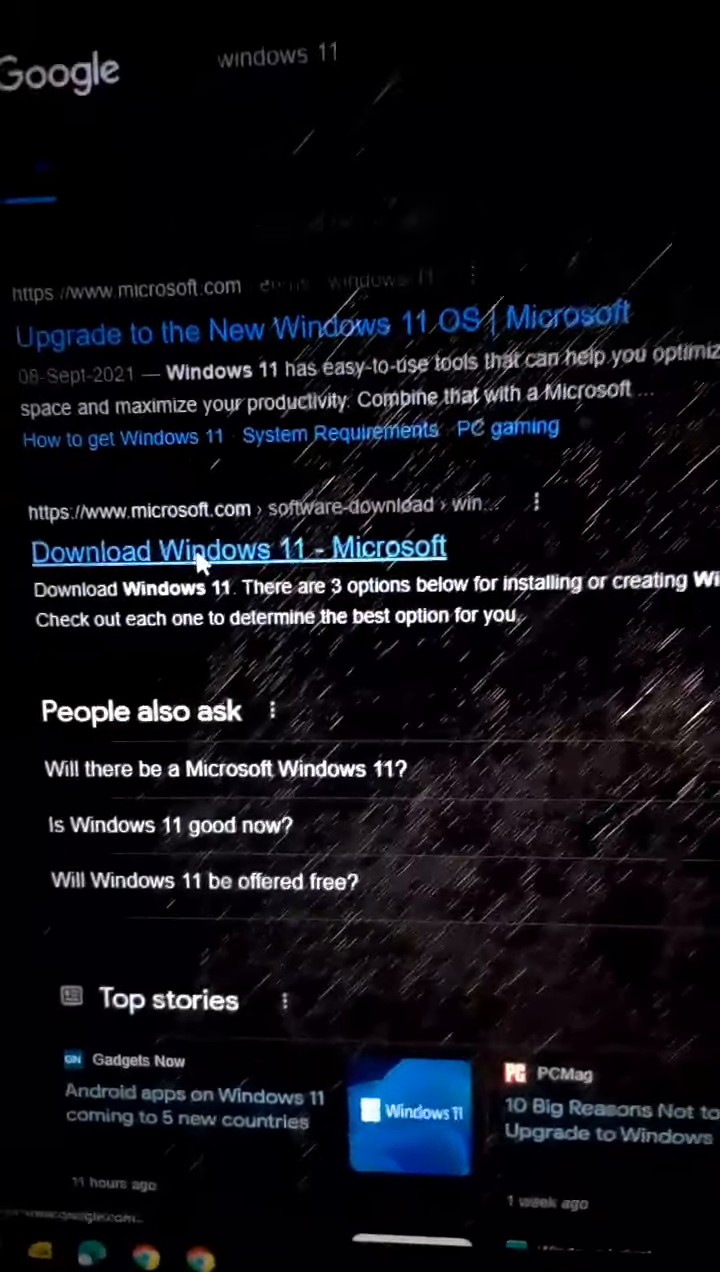
On Microsoft's Download Windows 11 page, select the Windows 11 multi-edition ISO under Disk Image.
left_click(238, 550)
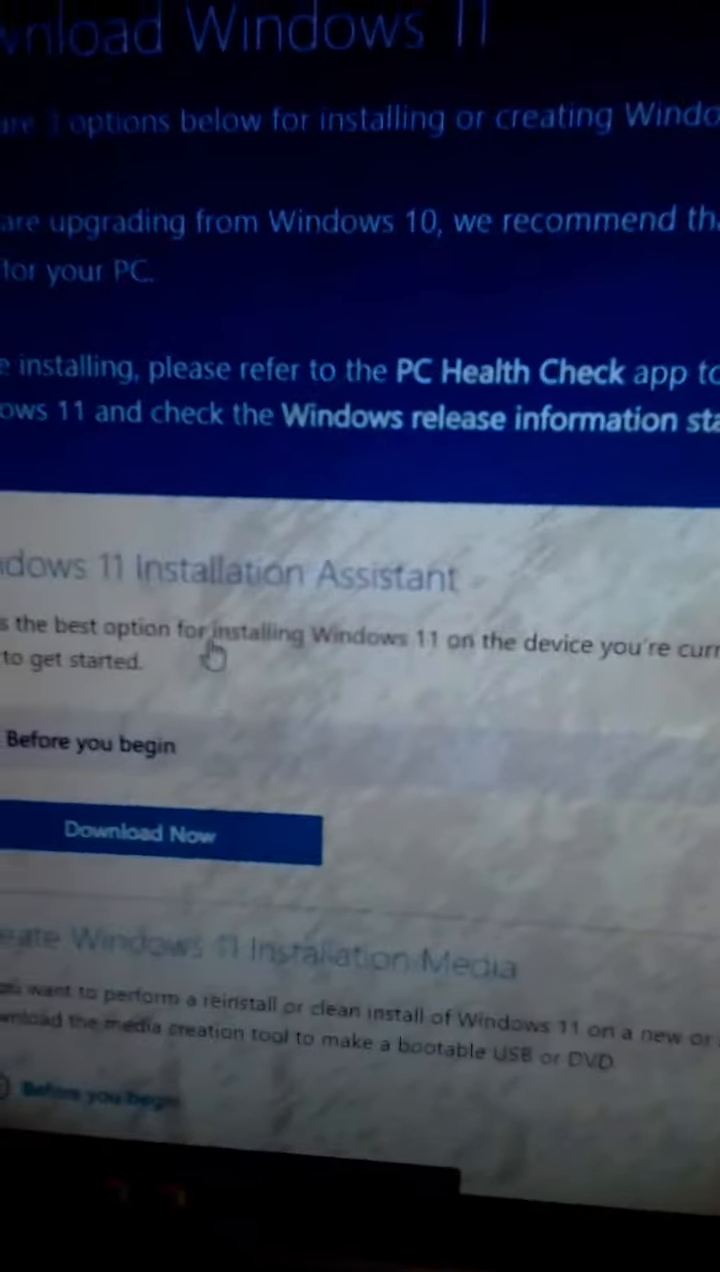
scroll("down", 3)
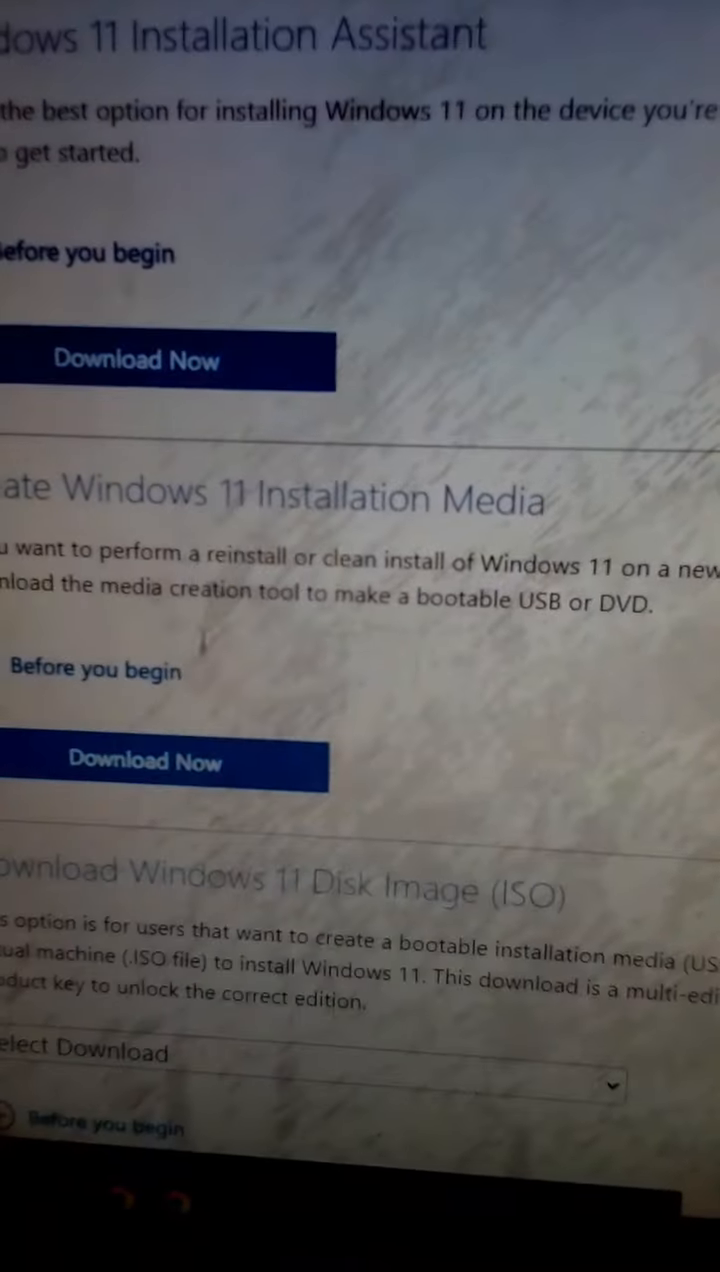
scroll("down", 3)
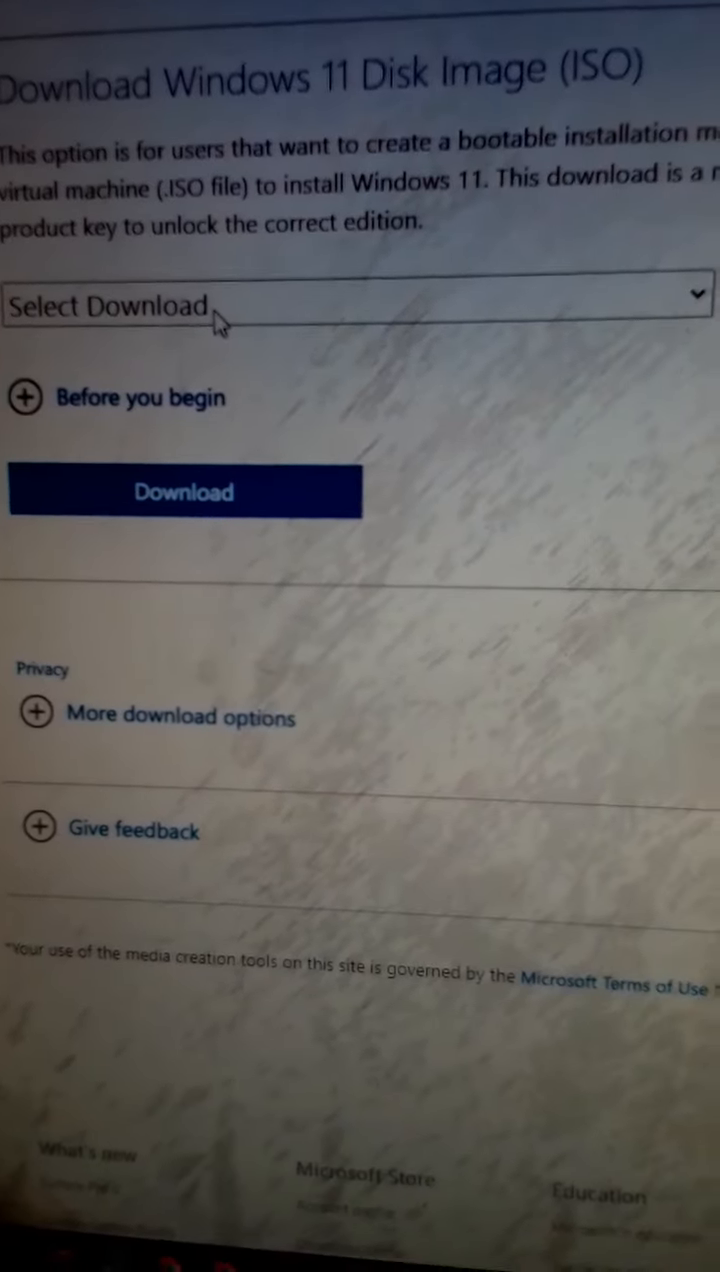
left_click(360, 306)
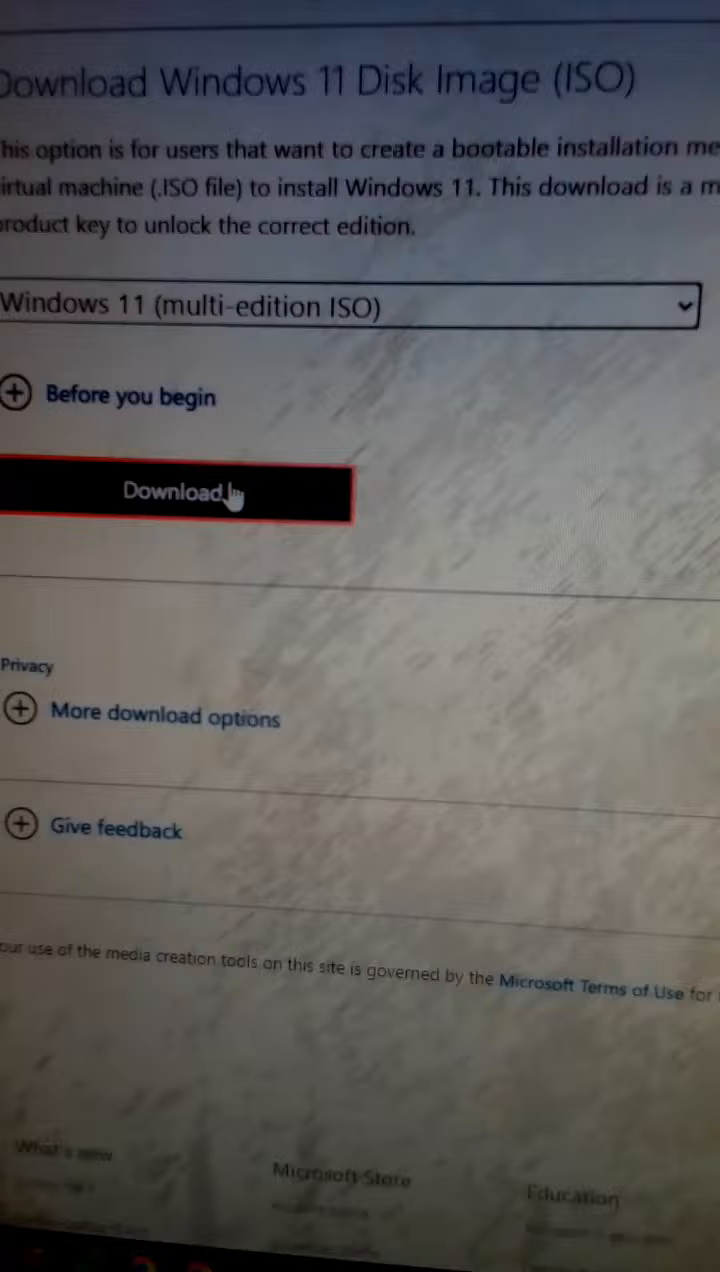
Request the ISO download and confirm English (United States) as the product language.
left_click(180, 492)
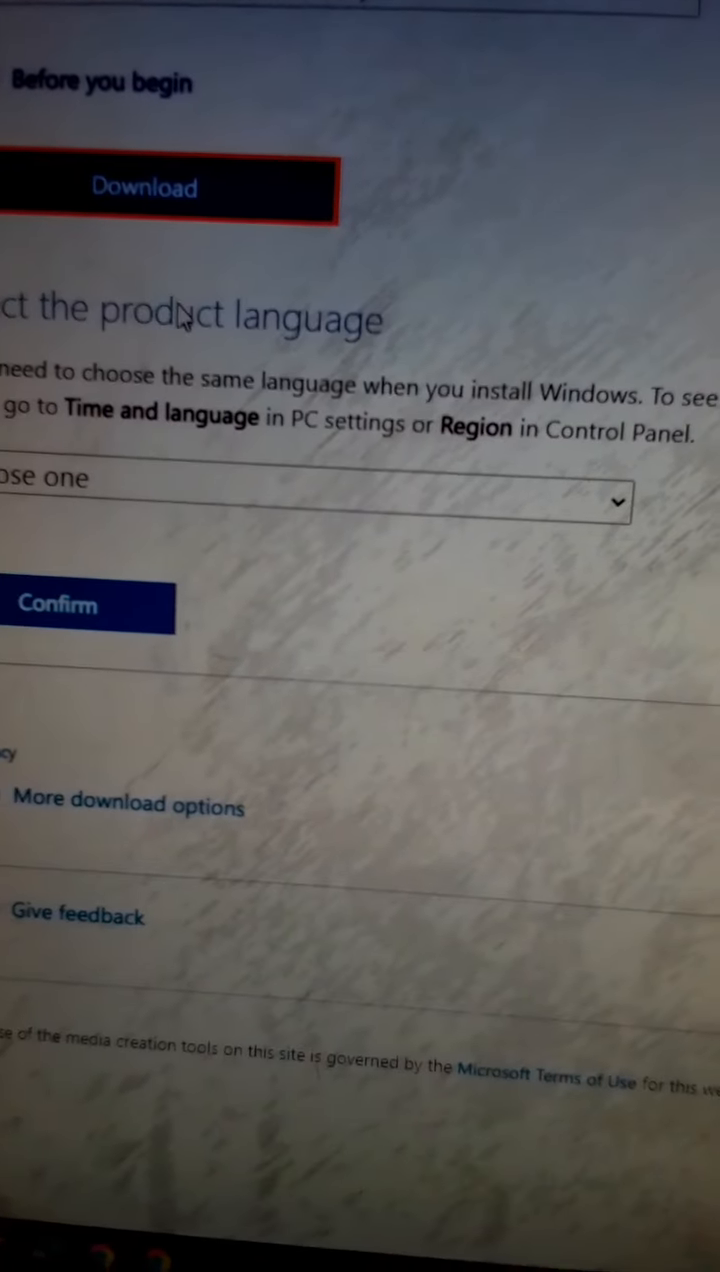
left_click(310, 502)
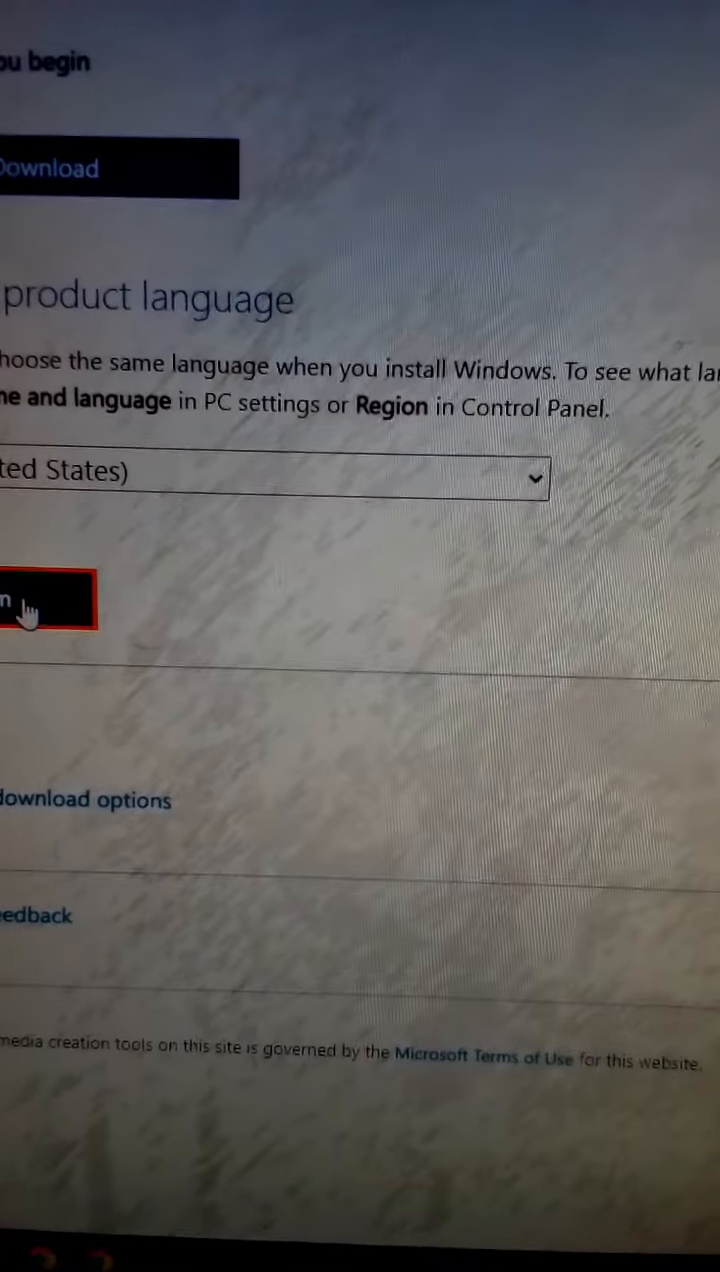
left_click(30, 600)
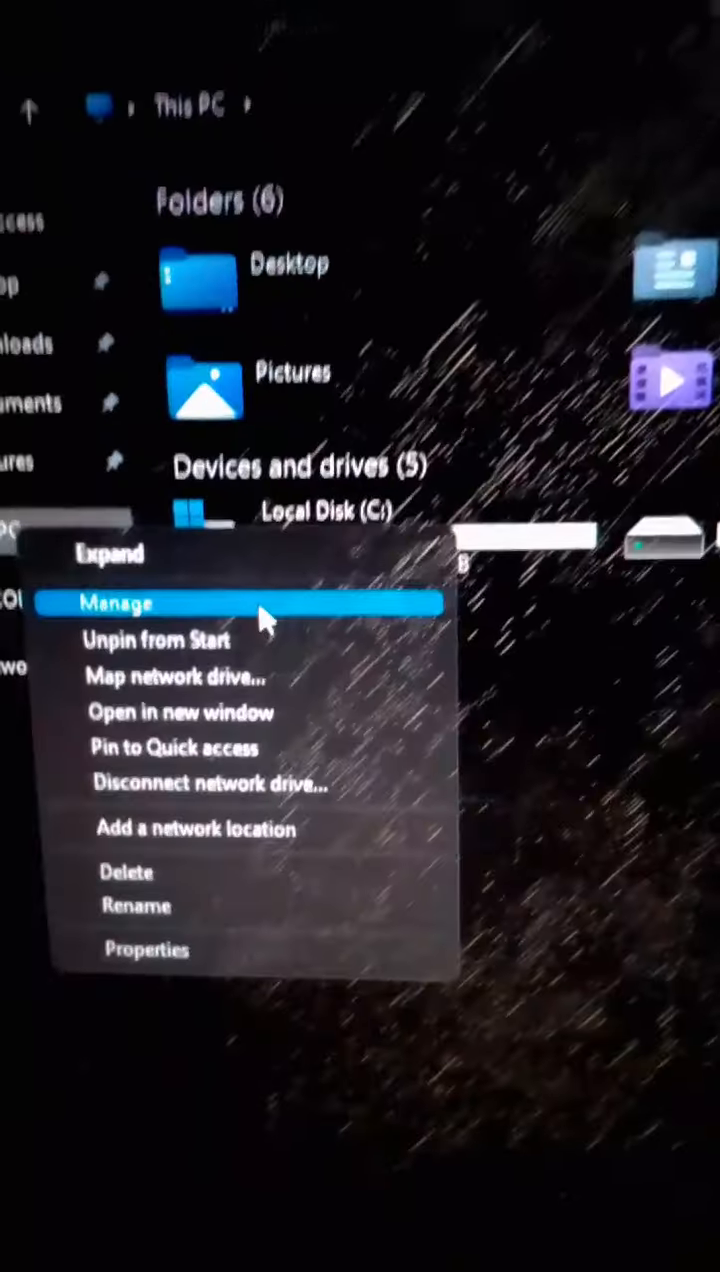
Launch Computer Management from This PC in the navigation pane.
left_click(116, 604)
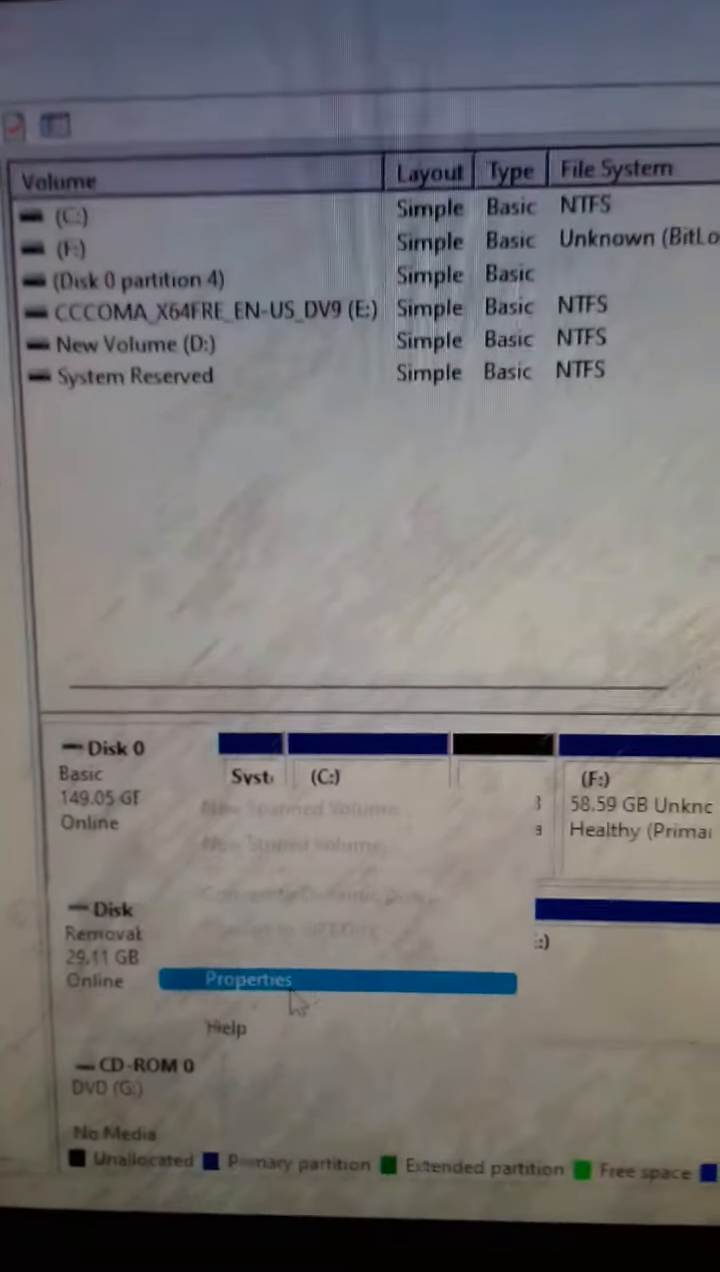
View the Volumes details in Disk 0's Samsung hard disk properties.
left_click(246, 978)
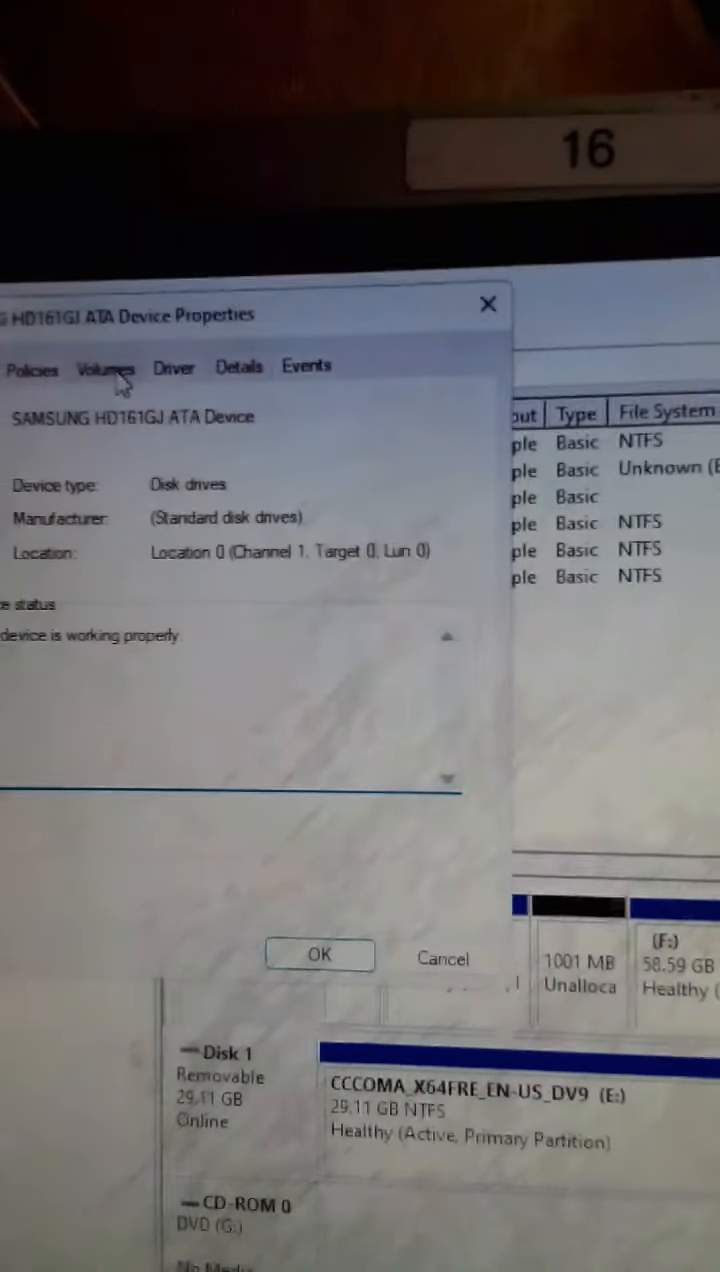
left_click(104, 368)
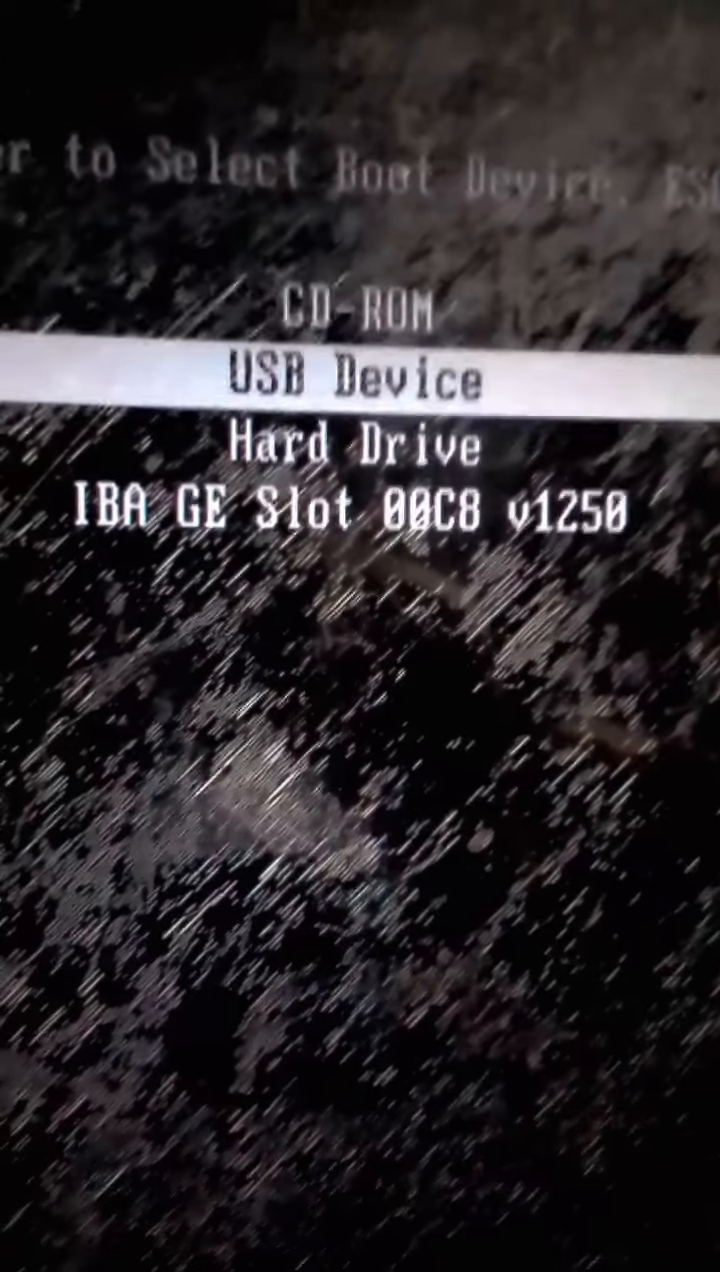
Select USB Device in the boot menu and boot the computer from it.
key("up")
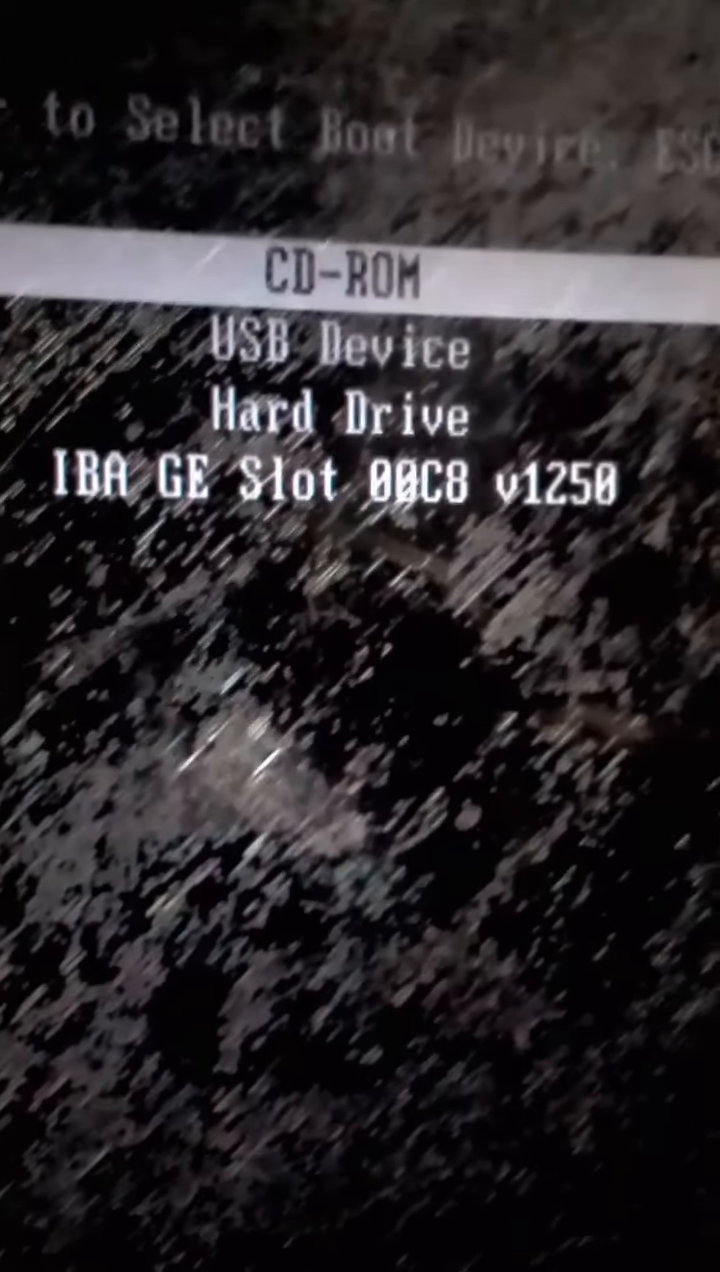
key("Down")
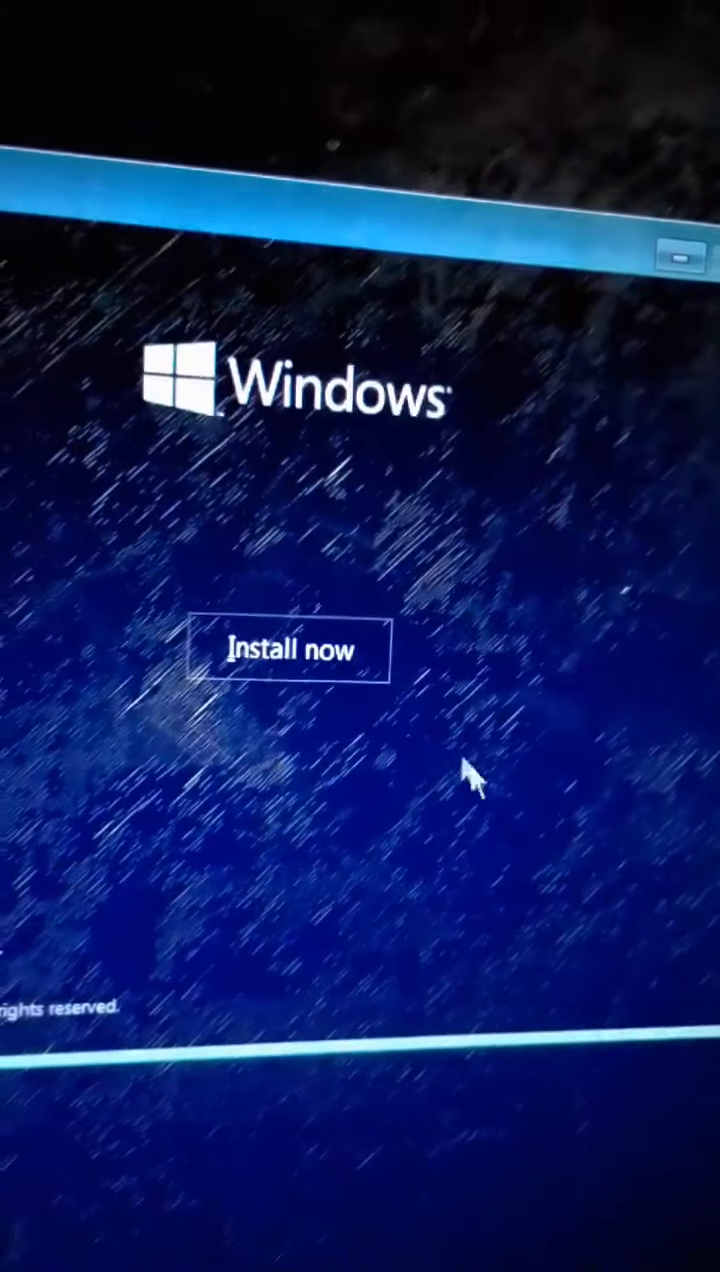
Start the Windows installation and continue with 'I don't have a product key'.
left_click(292, 652)
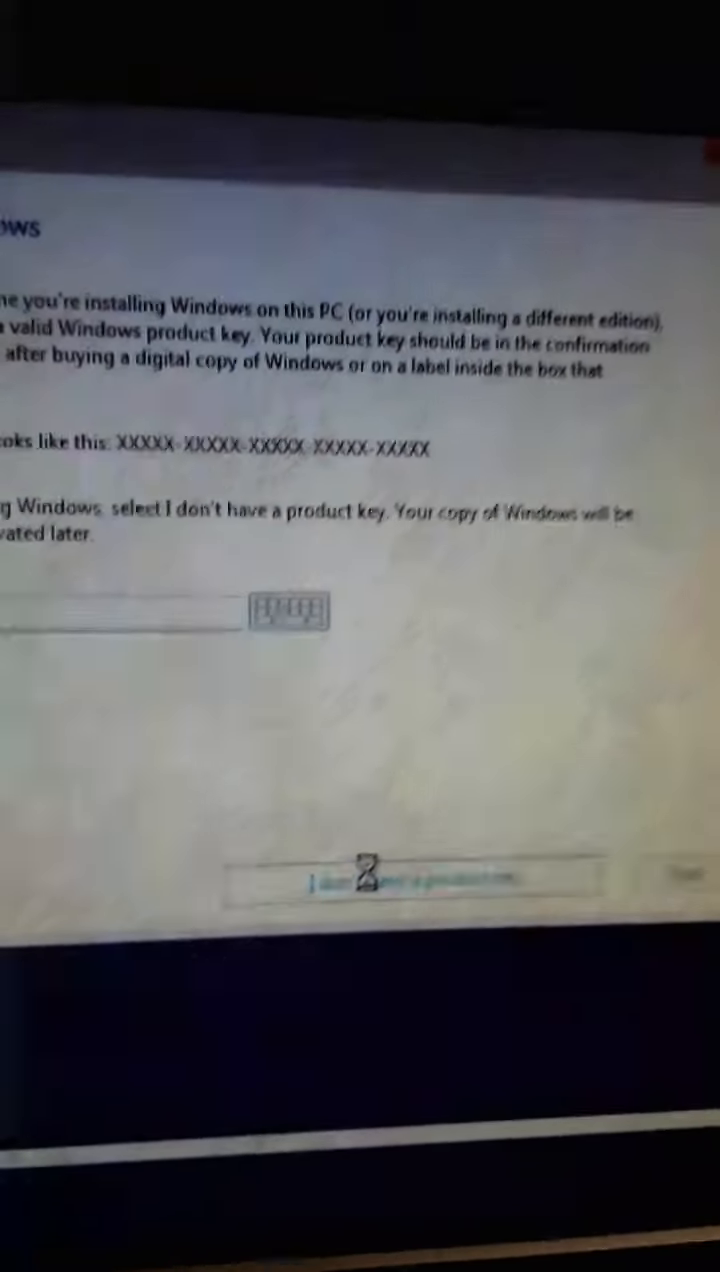
left_click(410, 882)
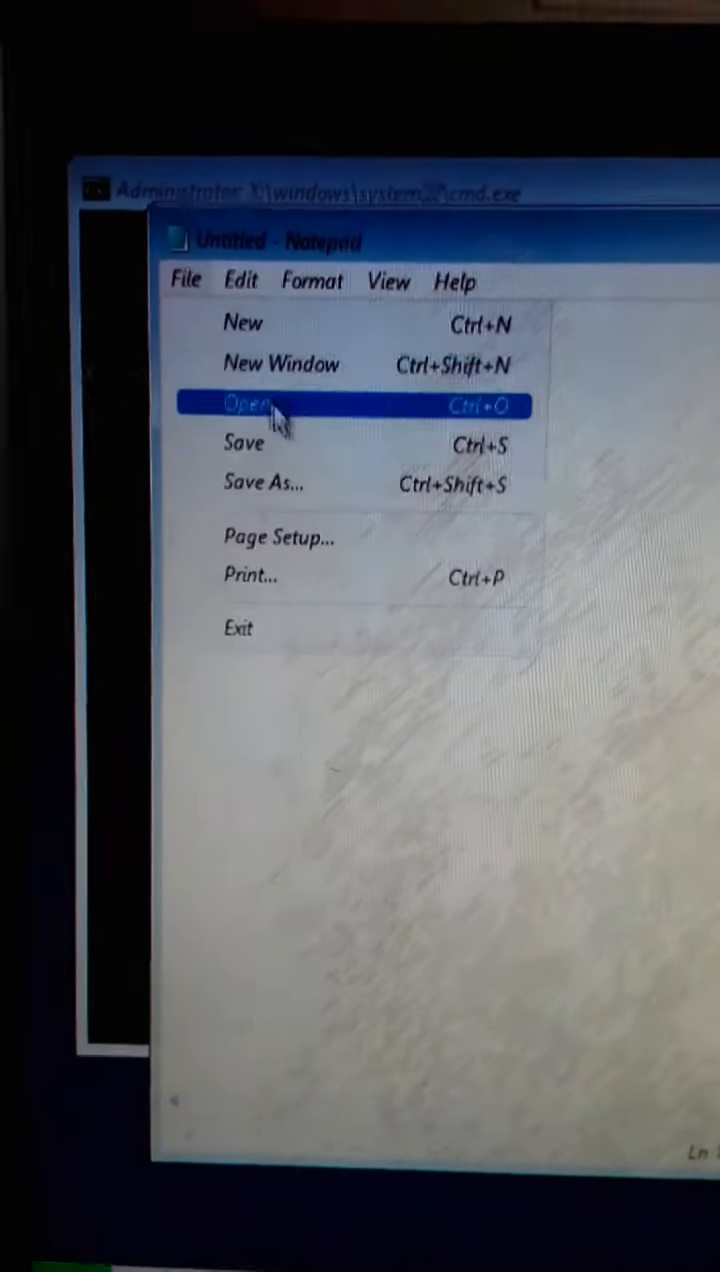
In Notepad's Save As dialog, browse to the USB drive and bring up the Bypass file's context menu.
left_click(264, 484)
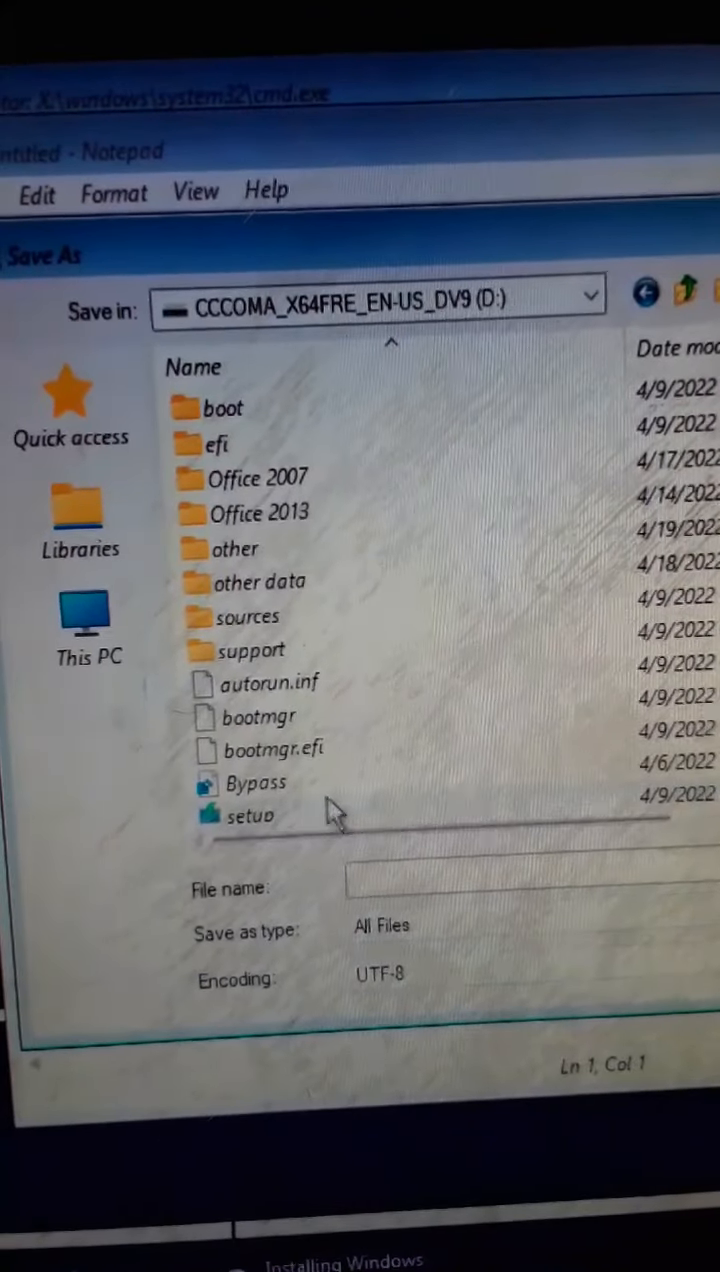
right_click(260, 784)
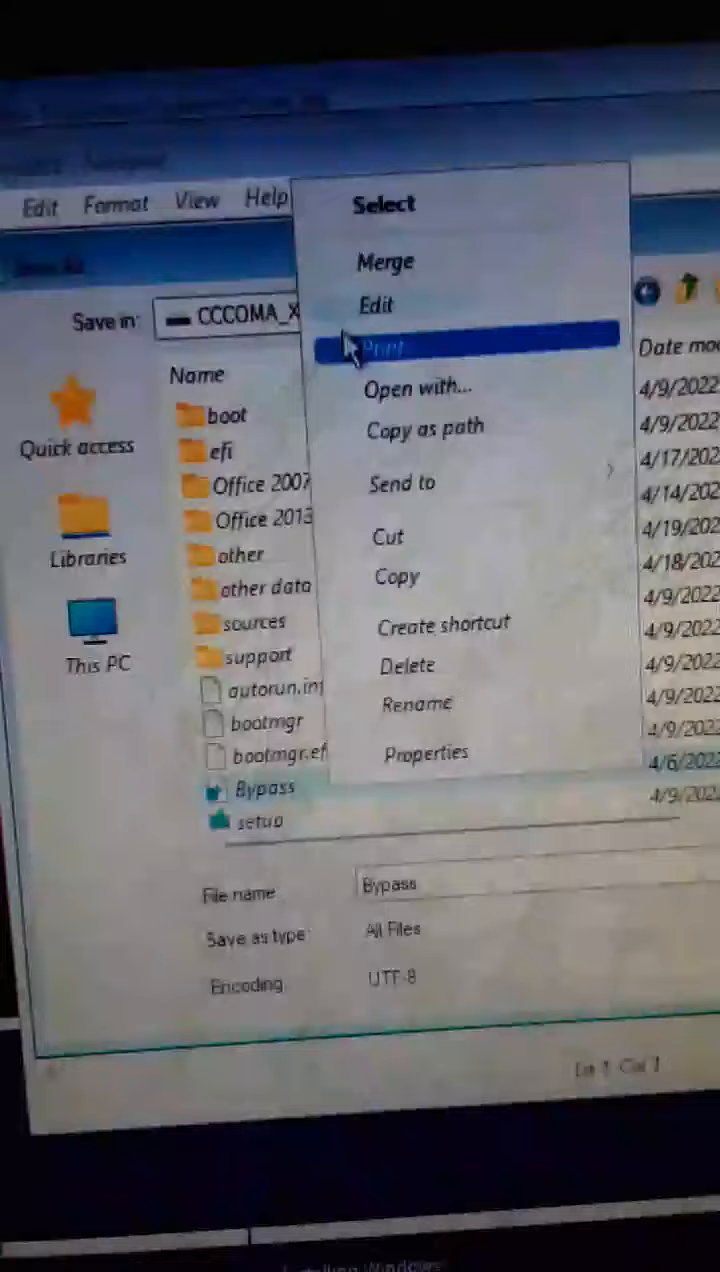